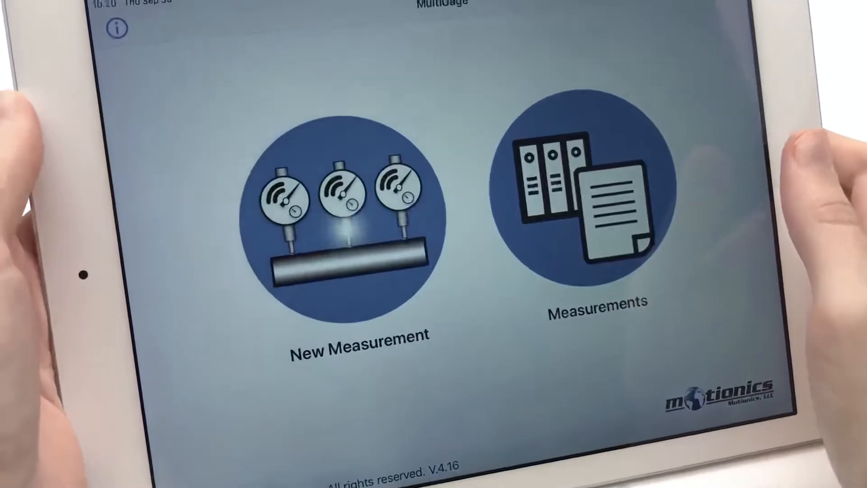
Step: Start a new measurement and connect to the BluePSI889D gauge for live pressure
{"action": "left_click", "coordinate": [359, 210]}
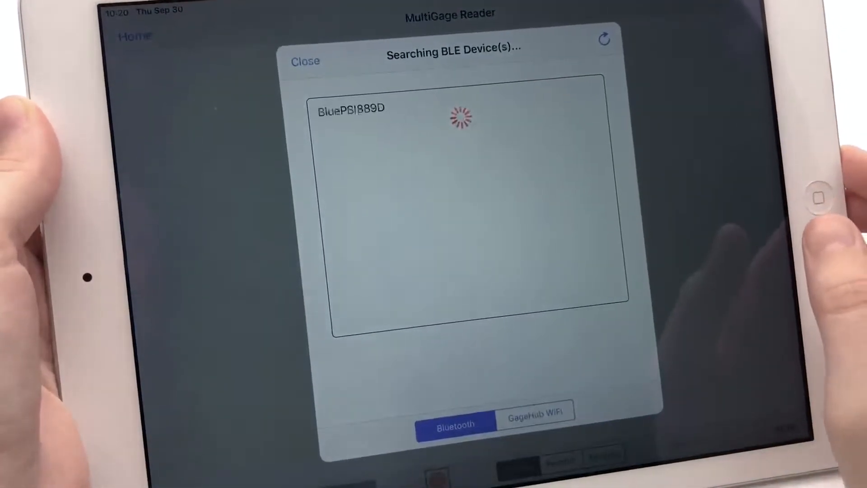
{"action": "left_click", "coordinate": [354, 108]}
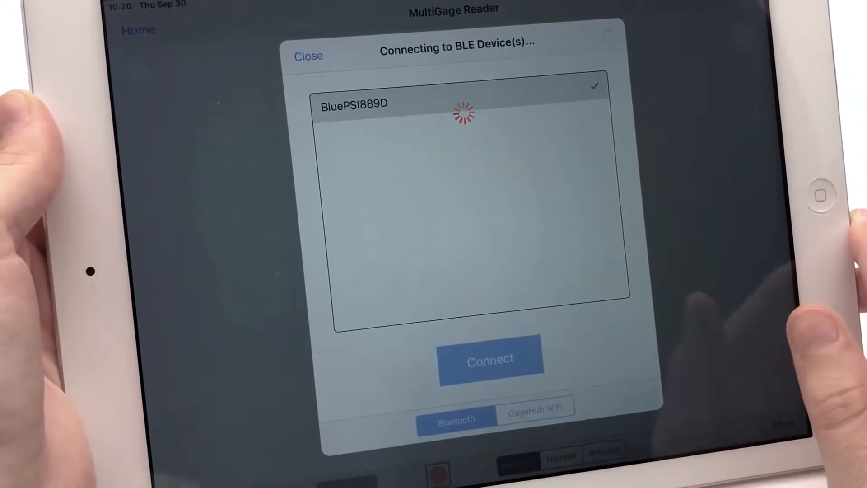
{"action": "left_click", "coordinate": [490, 360]}
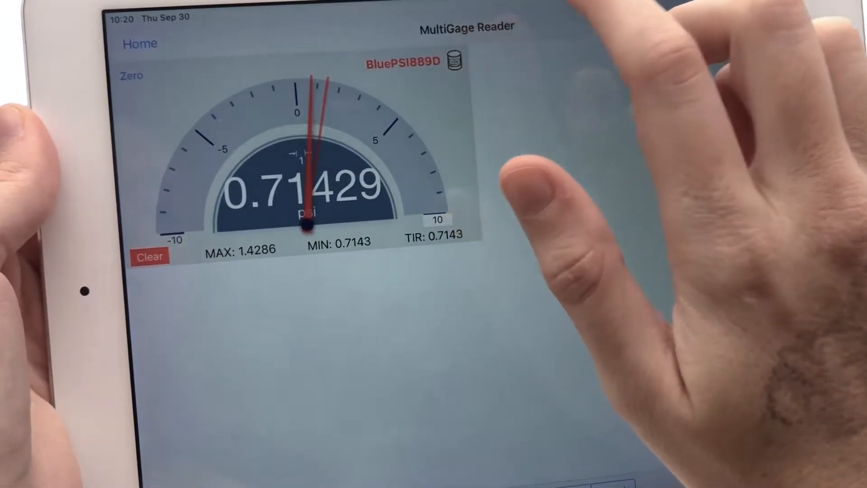
Step: Open the gauge's Data Log page showing the stopped recording and memory status
{"action": "left_click", "coordinate": [451, 60]}
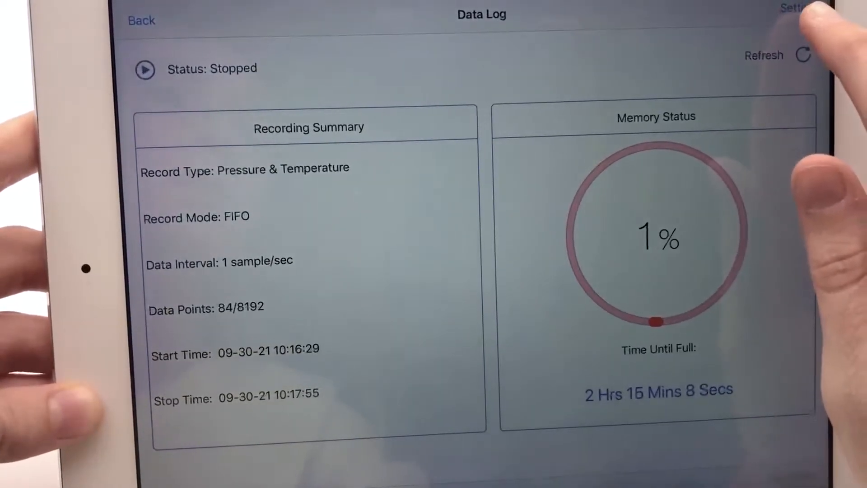
{"action": "left_click", "coordinate": [799, 7]}
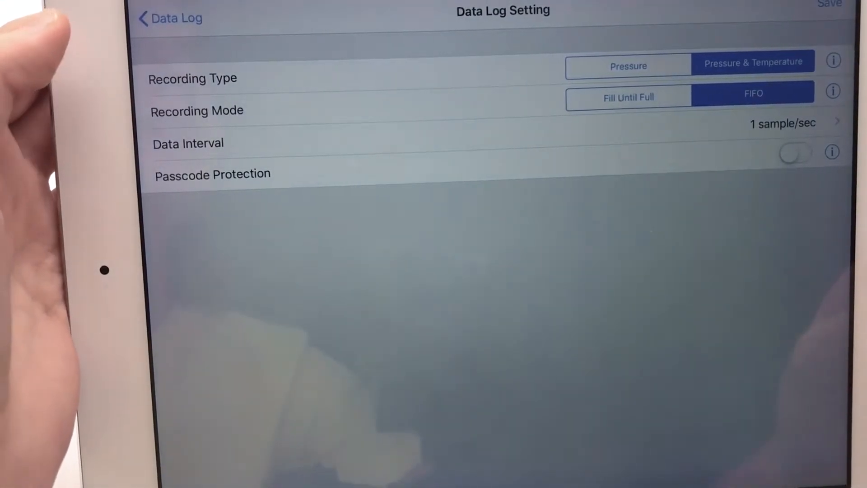
{"action": "left_click", "coordinate": [170, 18]}
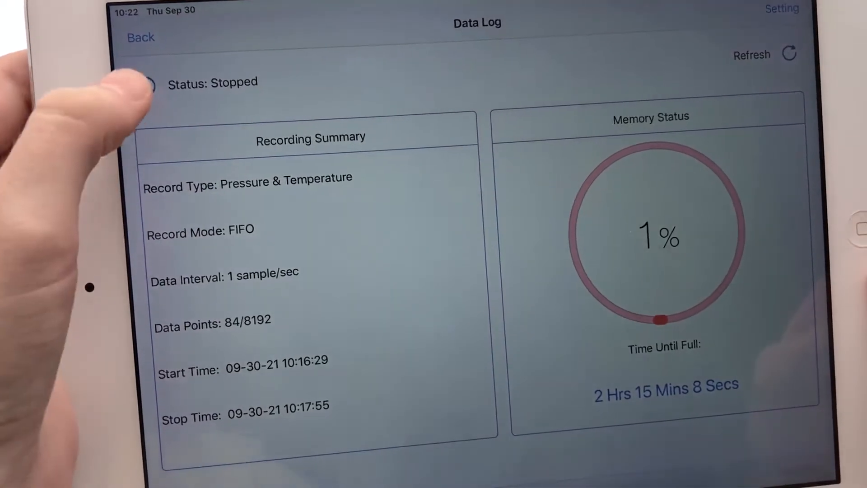
Step: Start a new gauge recording from the Data Log page, then leave the page
{"action": "left_click", "coordinate": [140, 83]}
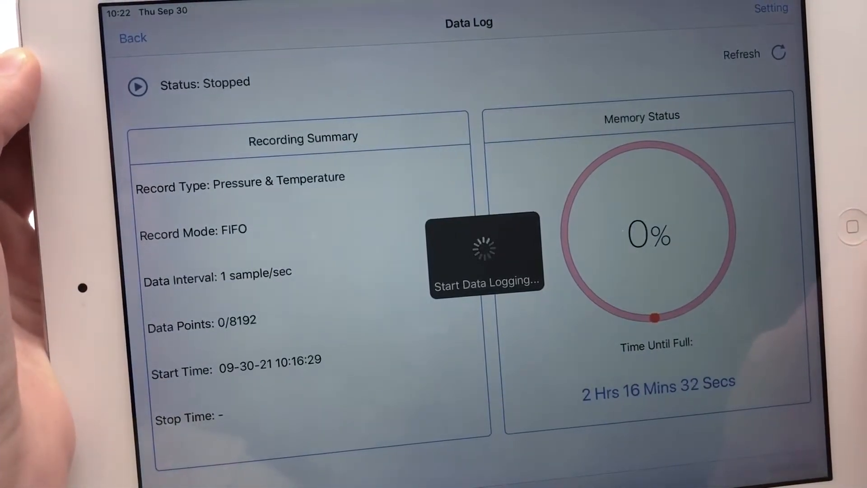
{"action": "left_click", "coordinate": [137, 86]}
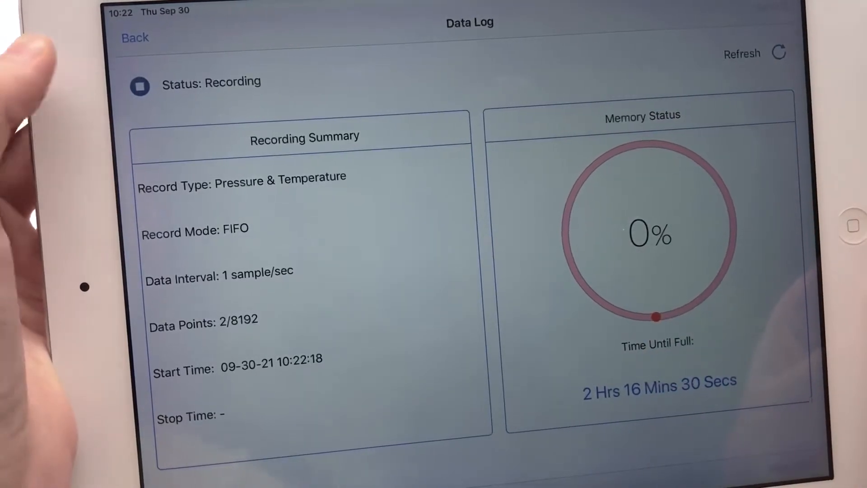
{"action": "left_click", "coordinate": [134, 37]}
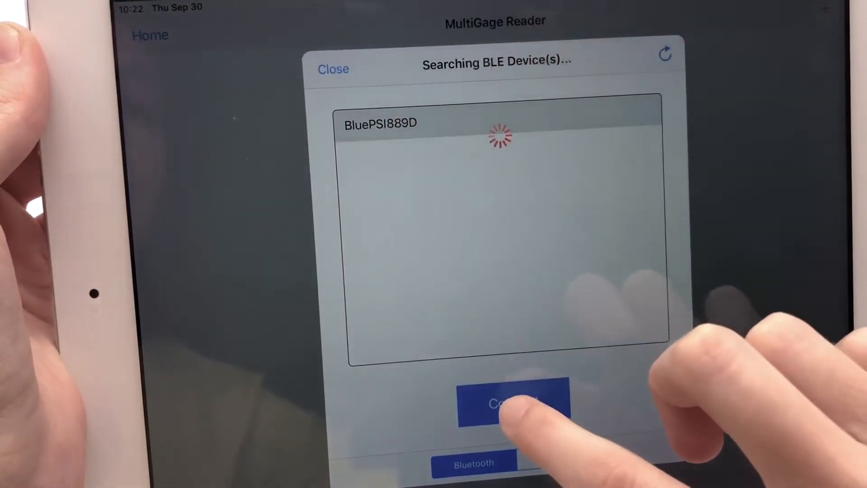
Step: Reconnect to BluePSI889D from the BLE device search dialog
{"action": "left_click", "coordinate": [513, 403]}
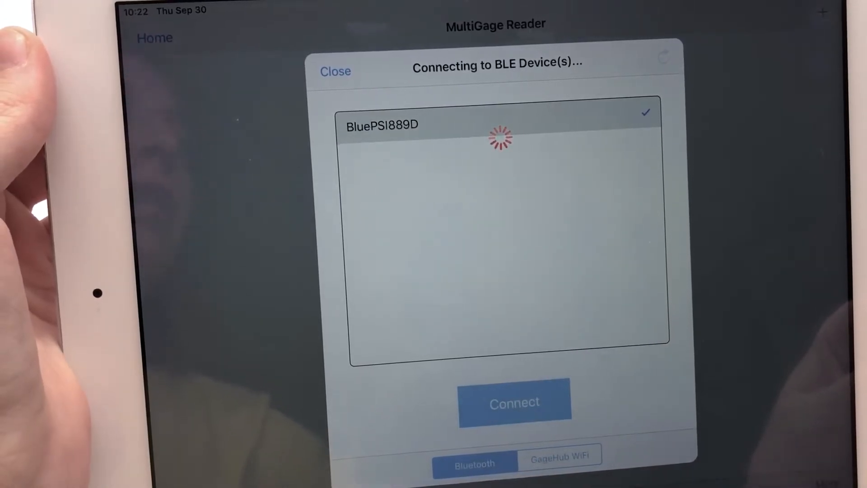
{"action": "left_click", "coordinate": [514, 401]}
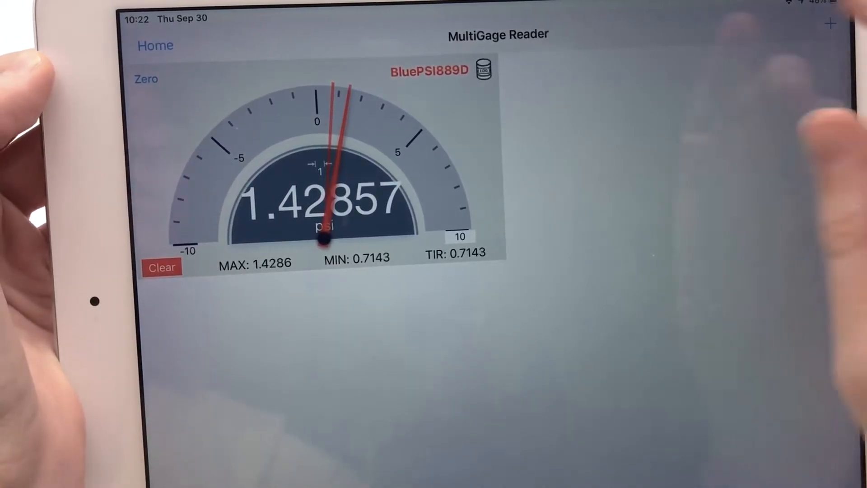
Step: Open the Data Log and stop the running recording at 55 data points
{"action": "left_click", "coordinate": [483, 69]}
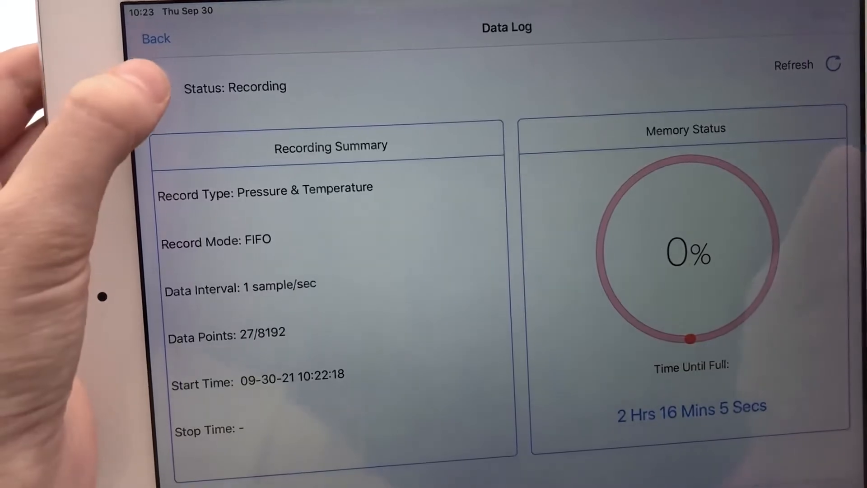
{"action": "left_click", "coordinate": [157, 90]}
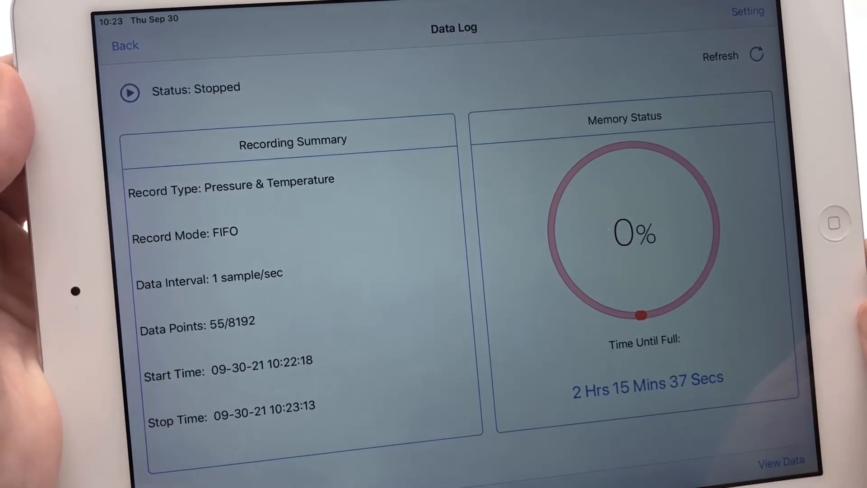
Step: Enable Passcode Protection in the data logging settings and confirm
{"action": "left_click", "coordinate": [747, 11]}
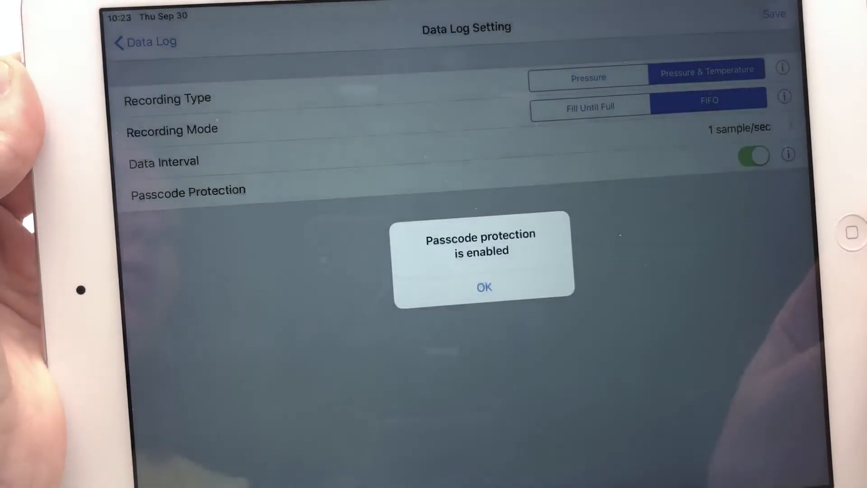
{"action": "left_click", "coordinate": [484, 287]}
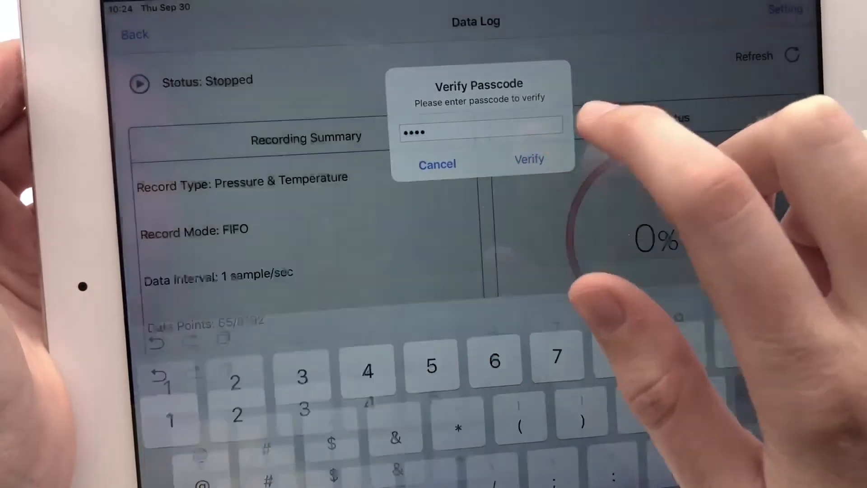
Step: Verify the passcode and start logging so the status reads Recording
{"action": "left_click", "coordinate": [528, 159]}
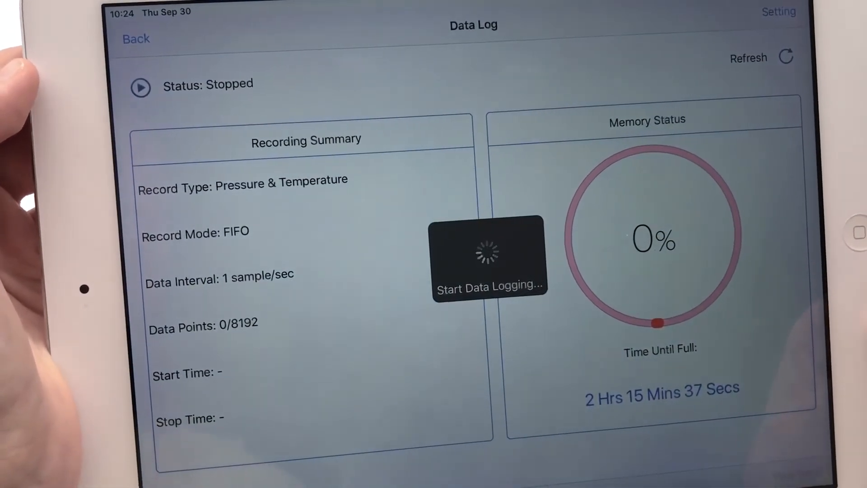
{"action": "left_click", "coordinate": [141, 87]}
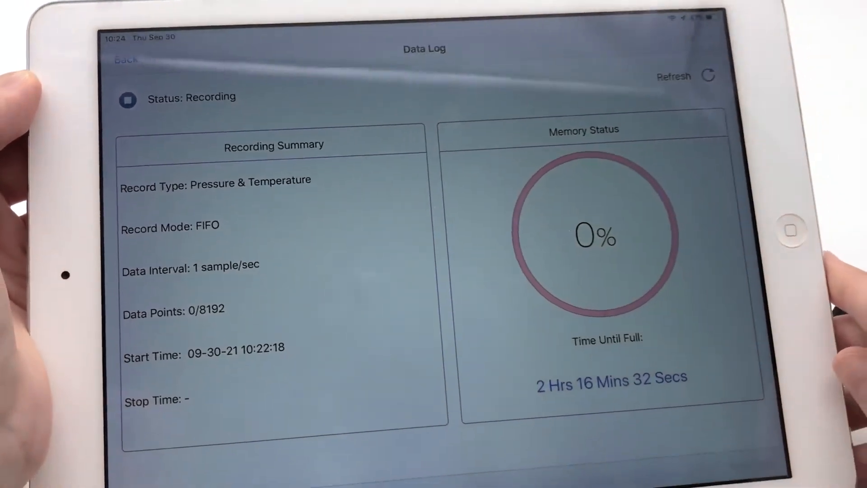